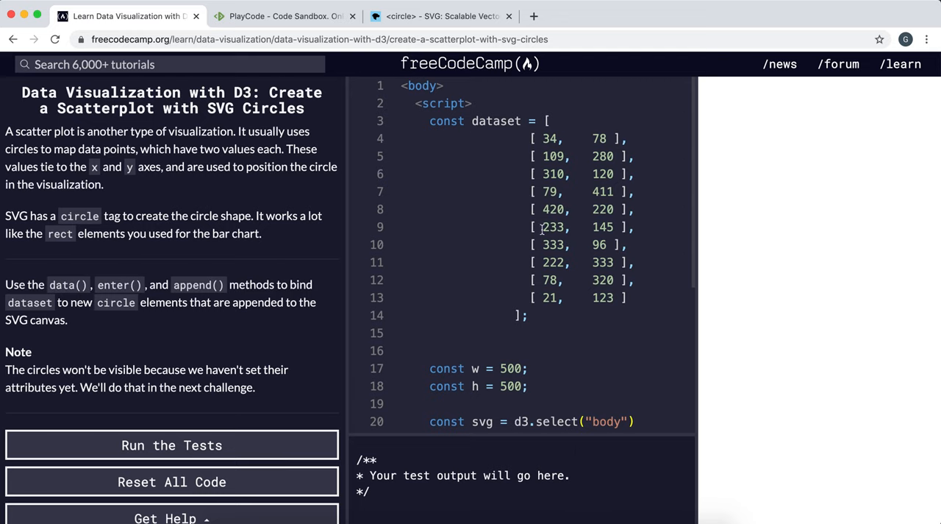
mouse_move(519, 215)
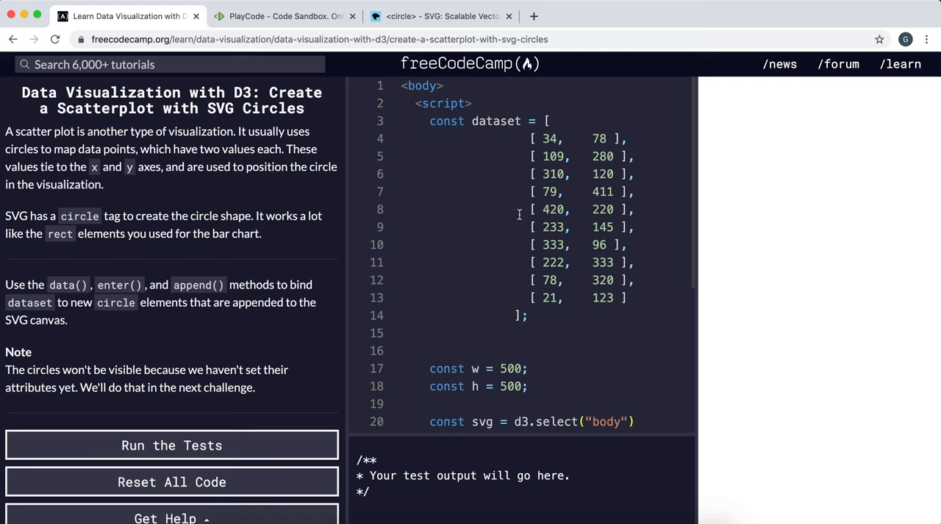
mouse_move(526, 134)
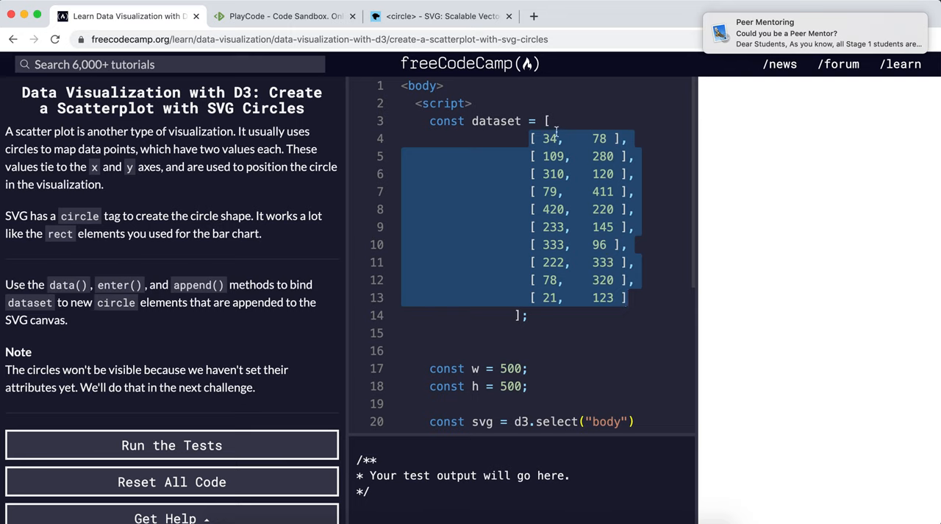
mouse_move(506, 158)
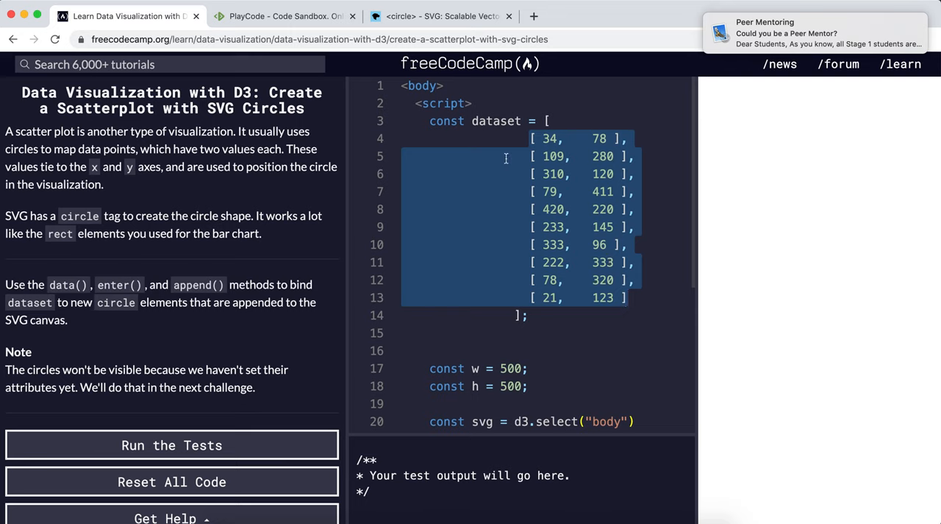
mouse_move(733, 245)
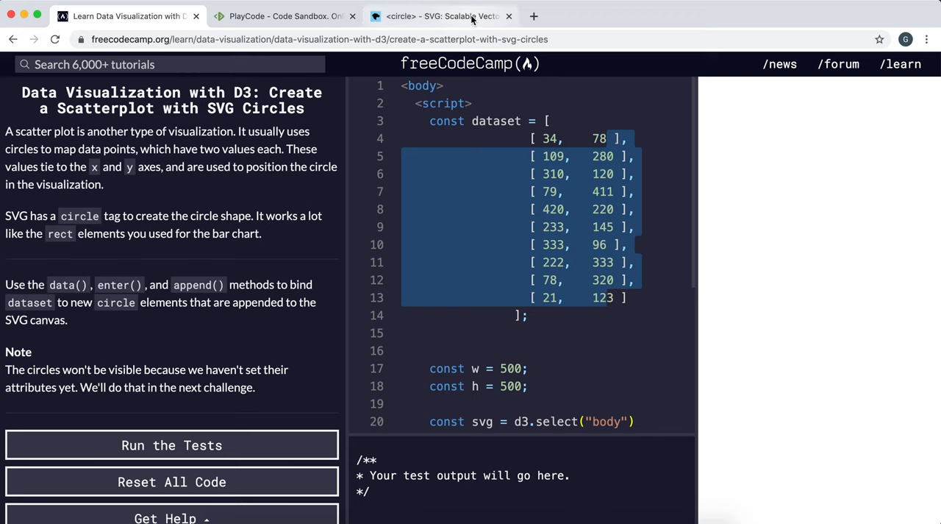
Add <circle cx='0' cy='120' r='10' /> inside the PlayCode svg after the title line
left_click(441, 15)
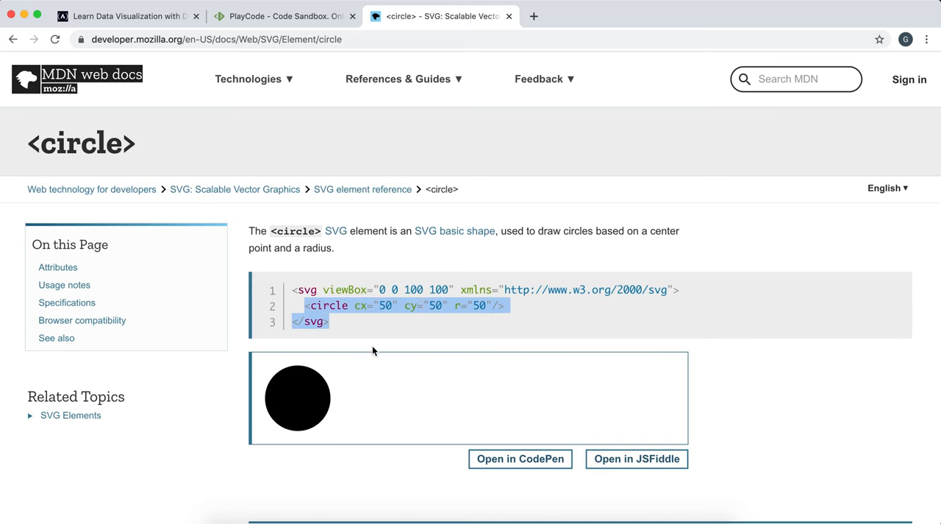
left_click(284, 15)
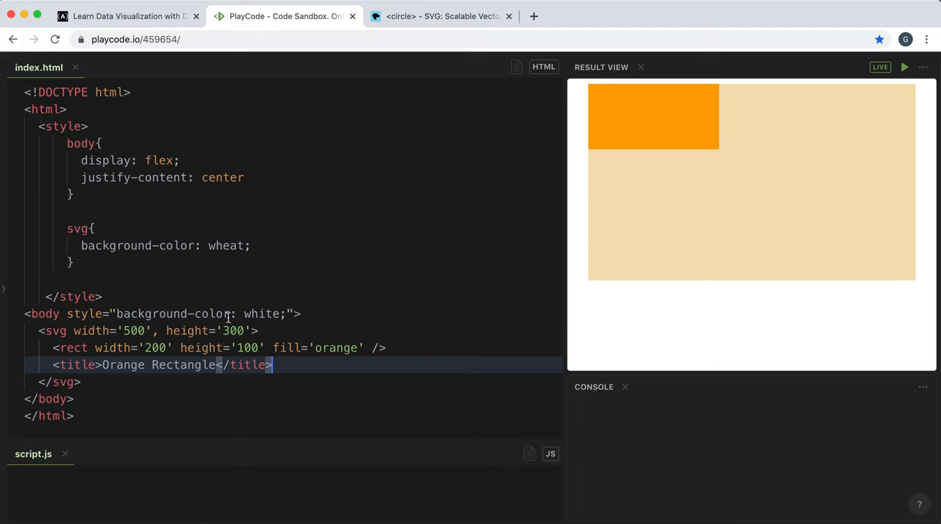
type("<cir")
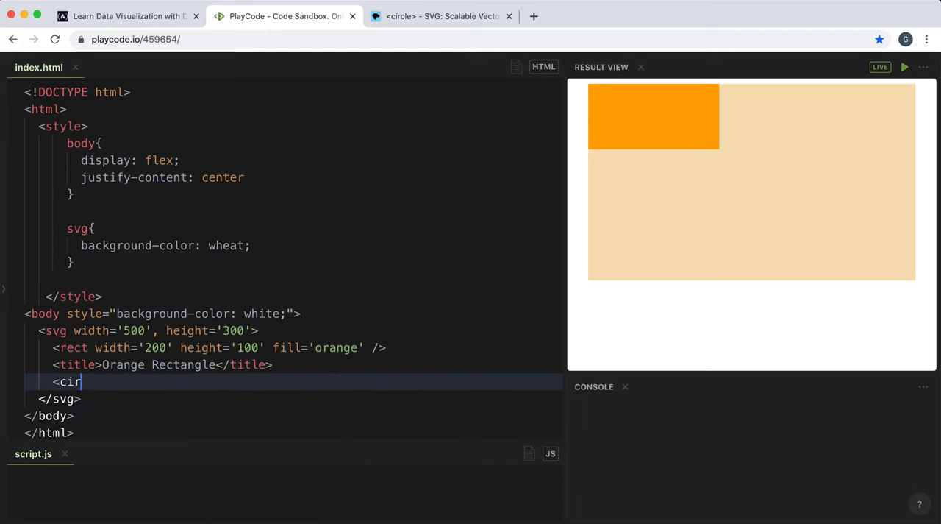
type("cle")
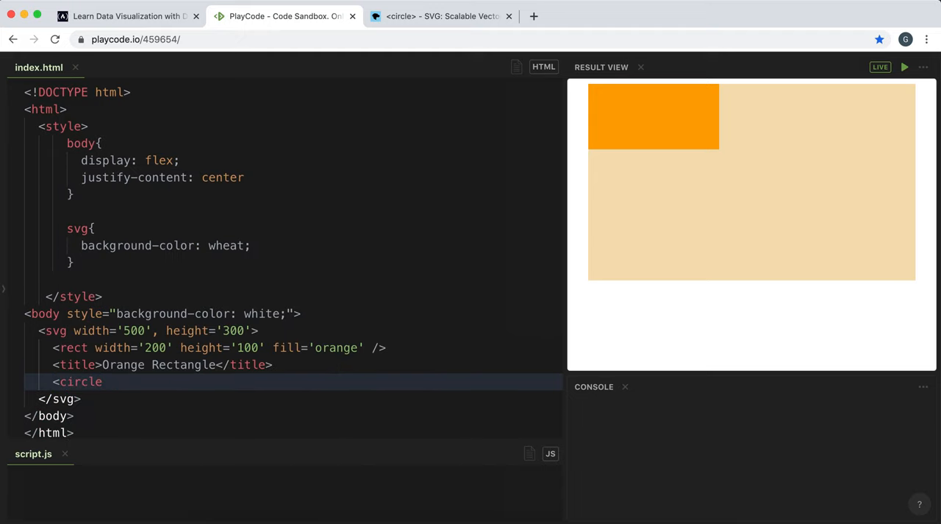
type("cx='")
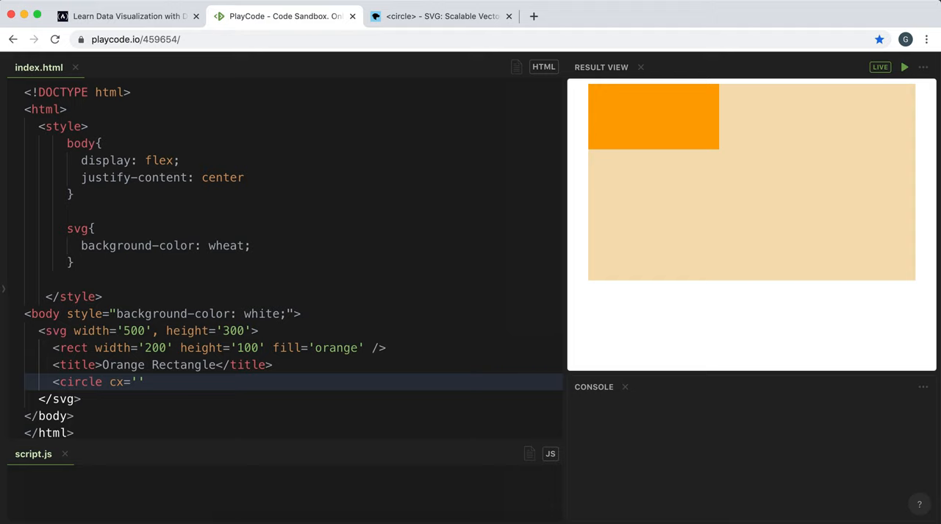
type("10")
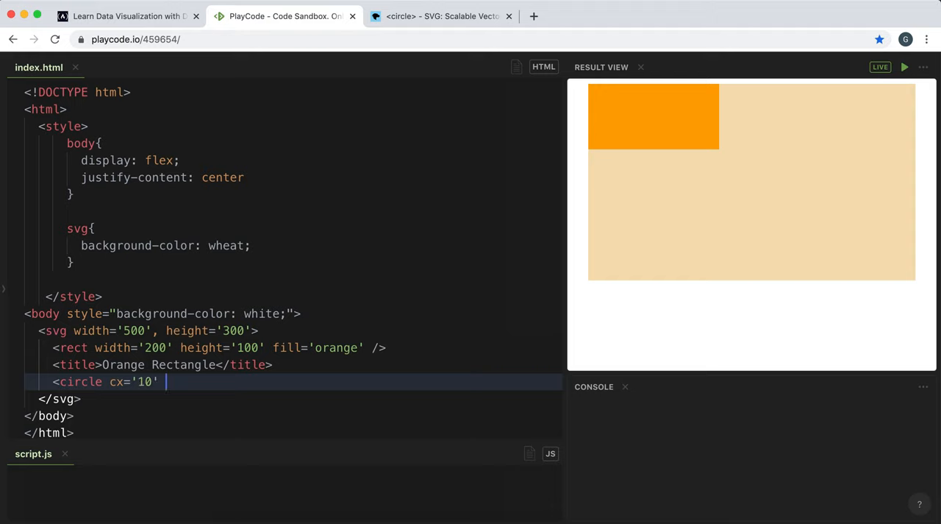
type("xy=")
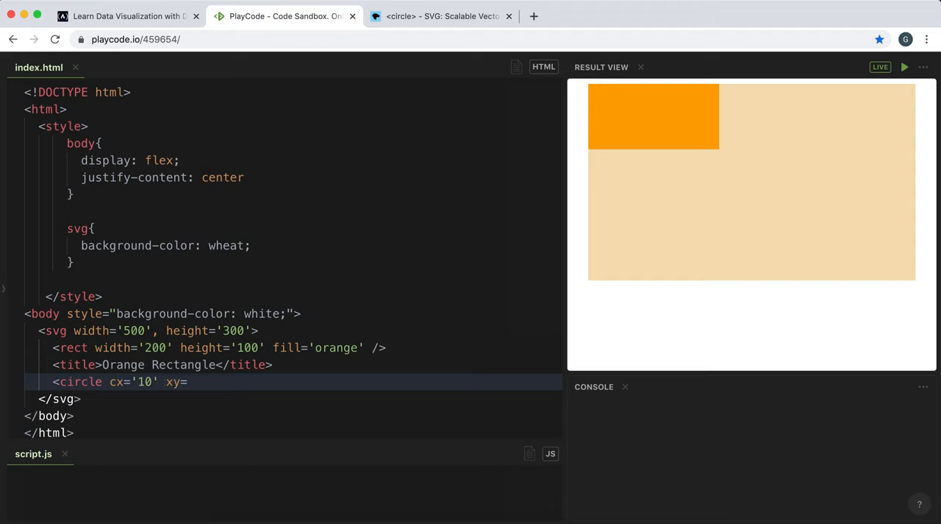
type("c")
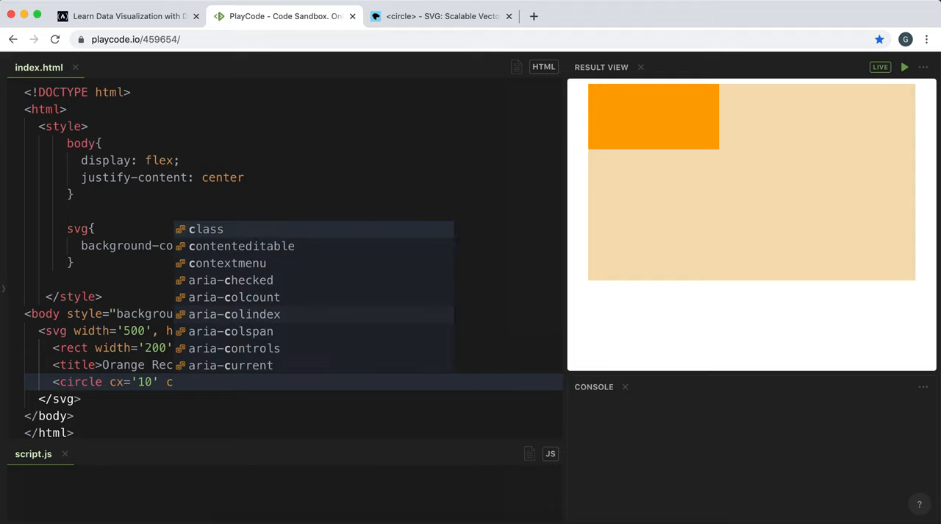
type("cy='120'")
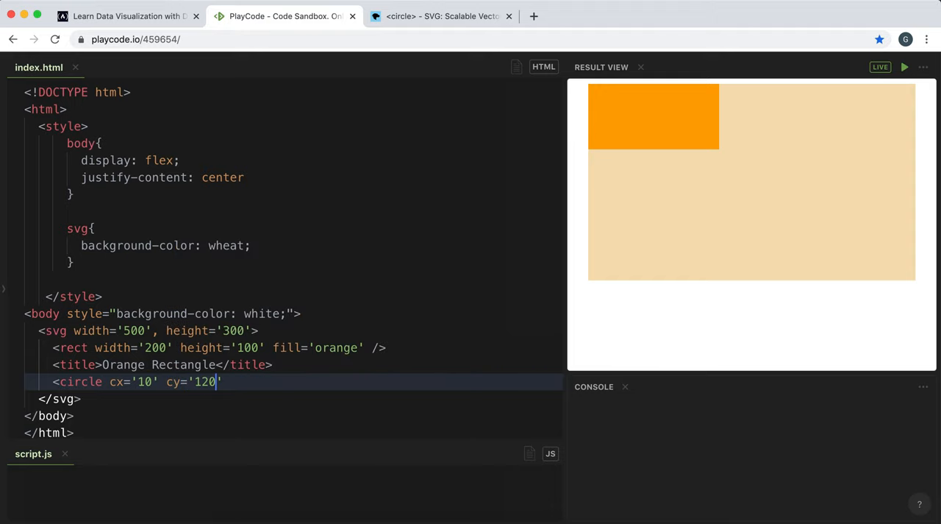
type("r=")
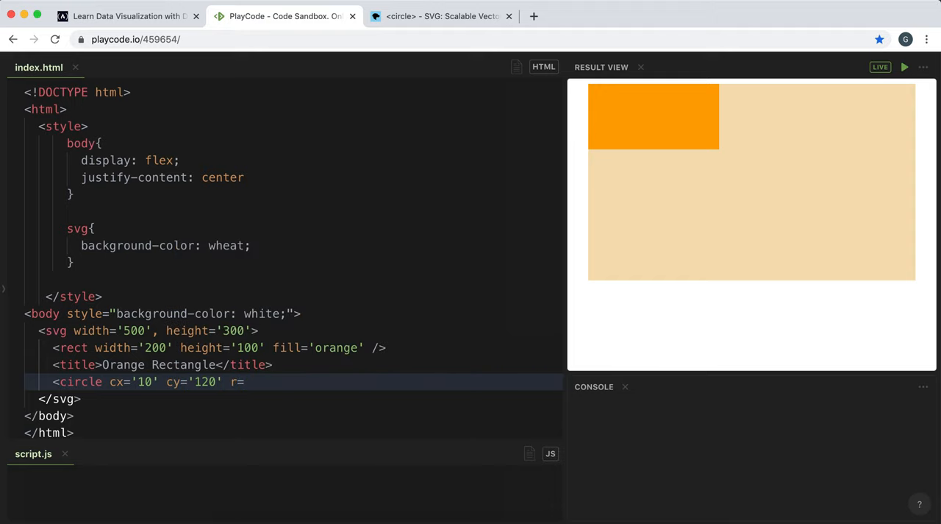
type("10 '")
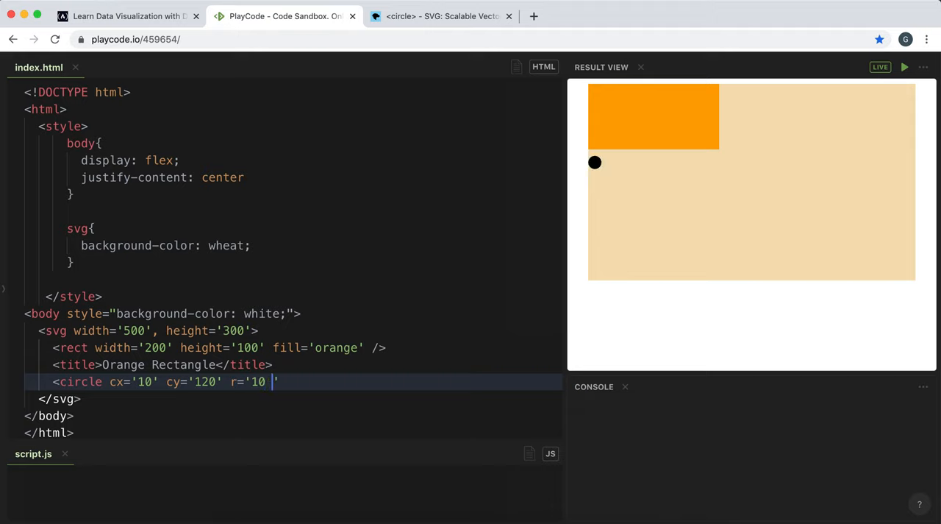
type("/>")
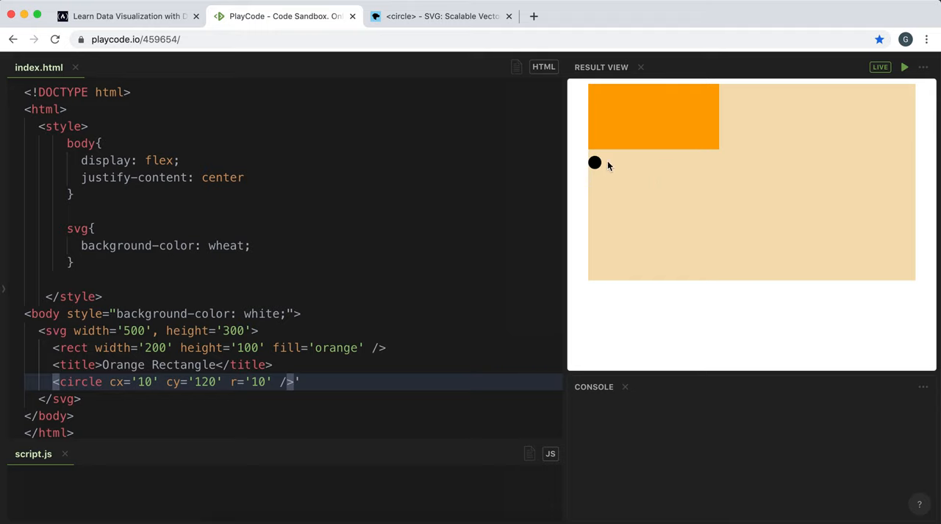
mouse_move(147, 457)
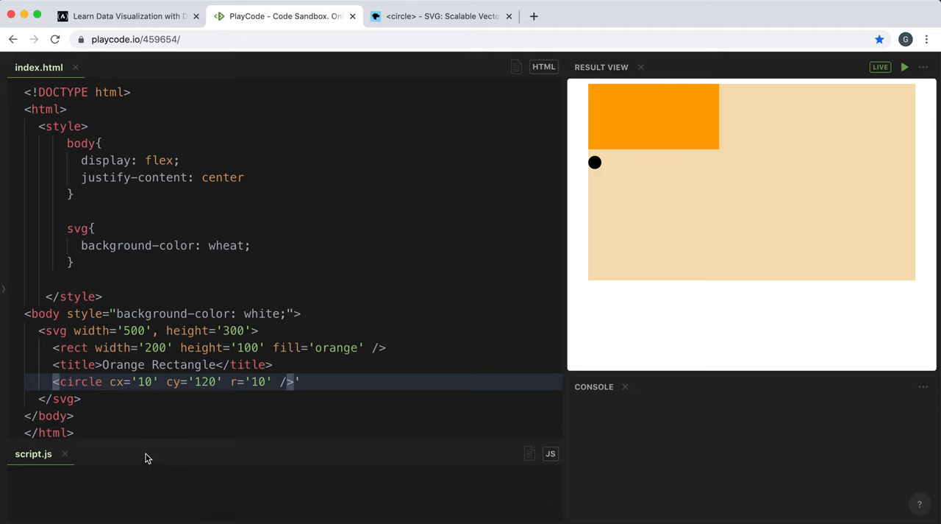
mouse_move(206, 421)
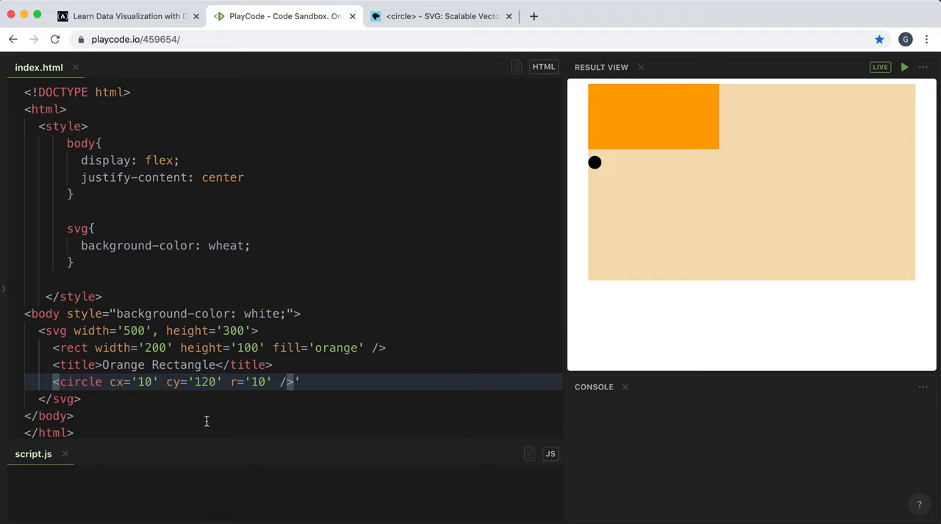
mouse_move(125, 371)
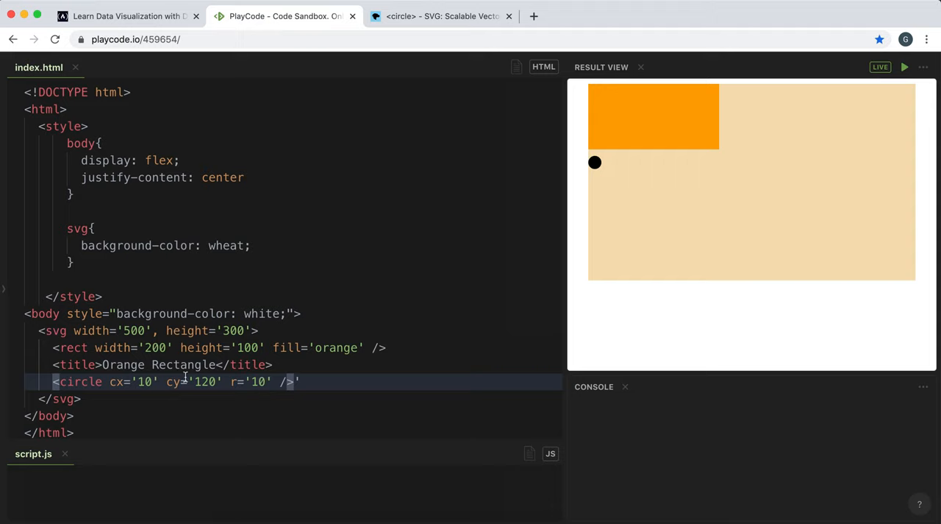
mouse_move(594, 162)
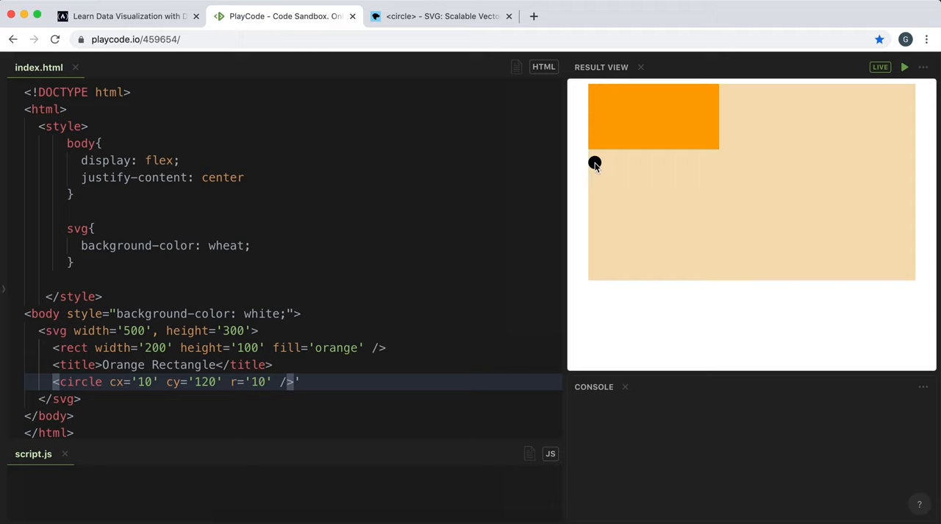
mouse_move(596, 93)
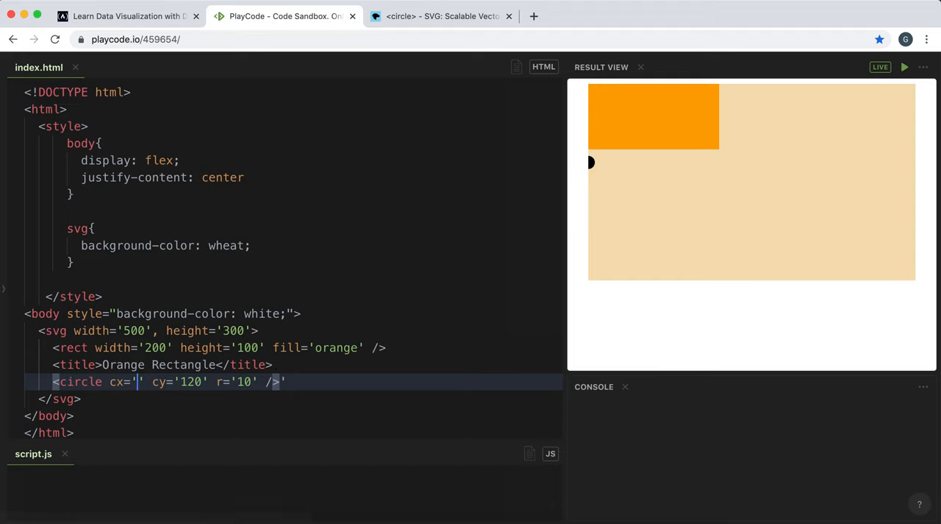
type("0")
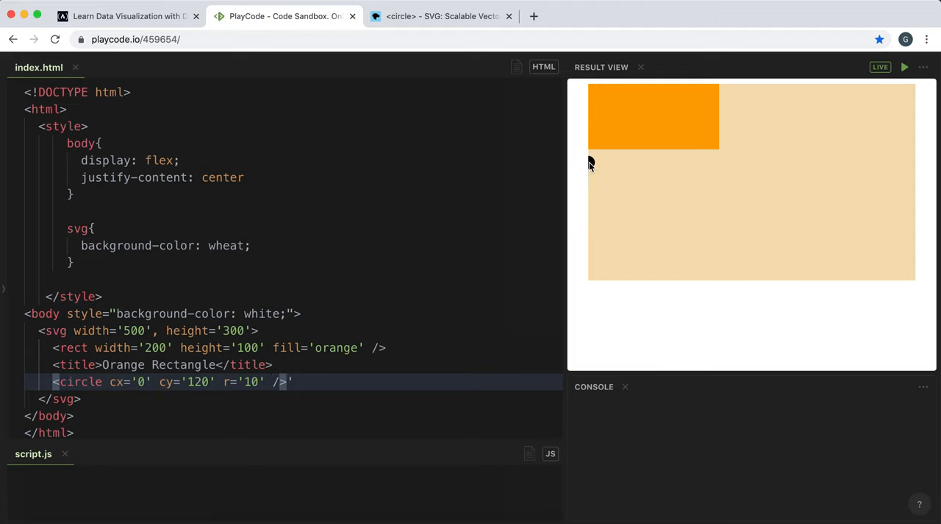
mouse_move(592, 160)
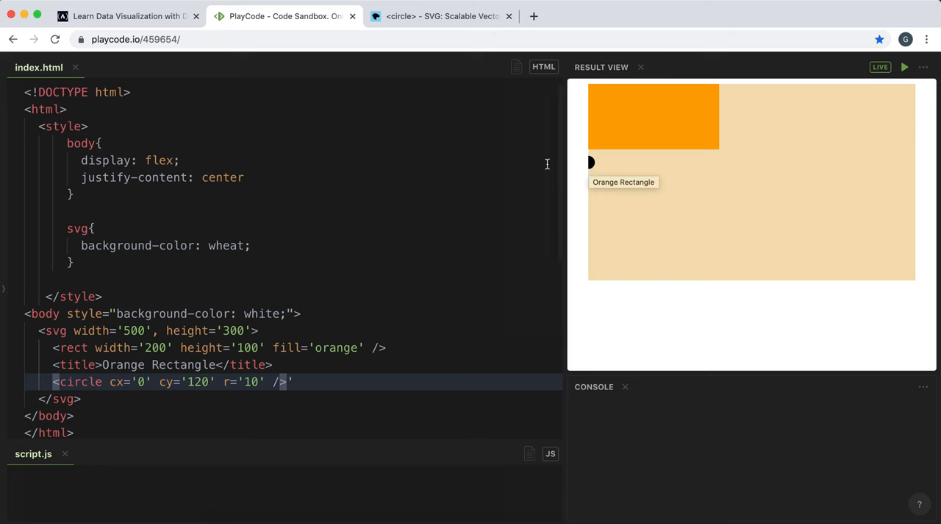
Chain .data(dataset) onto svg.selectAll("circle") in the freeCodeCamp editor
left_click(125, 17)
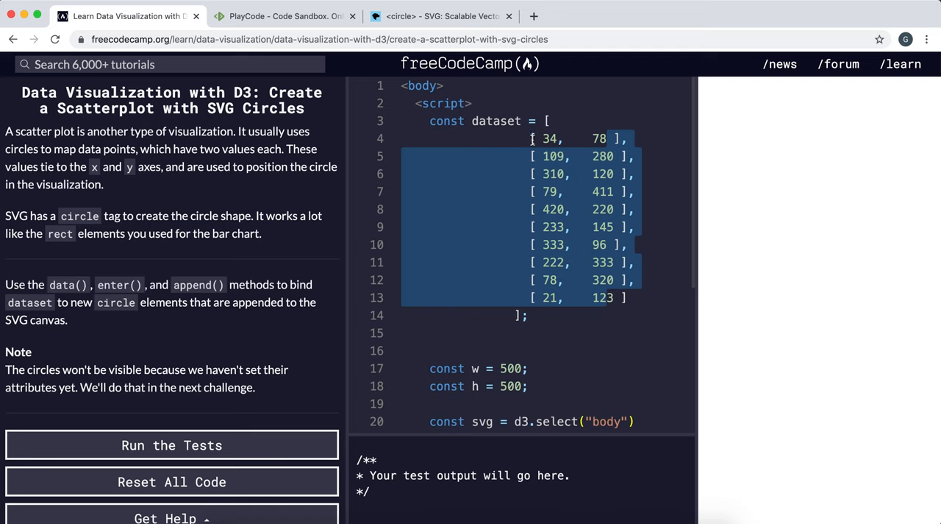
left_click(536, 121)
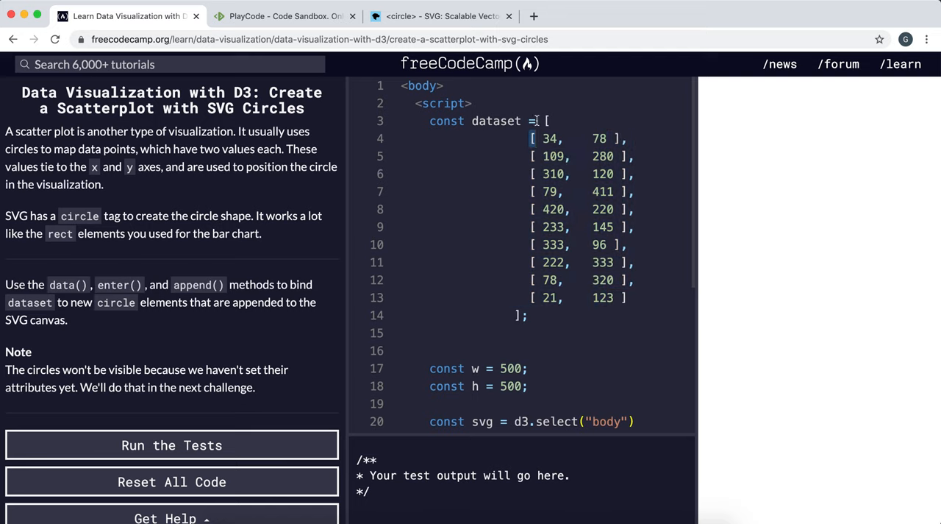
left_click(547, 139)
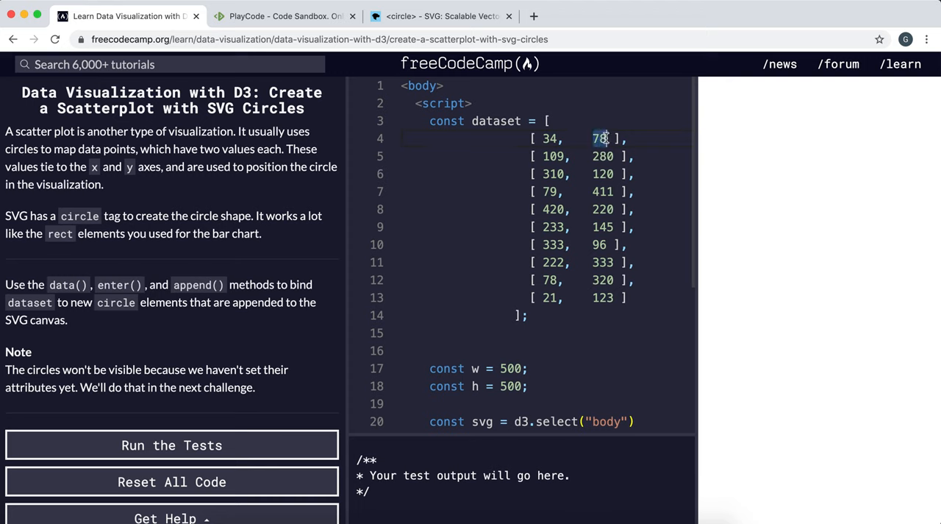
scroll("down", 3)
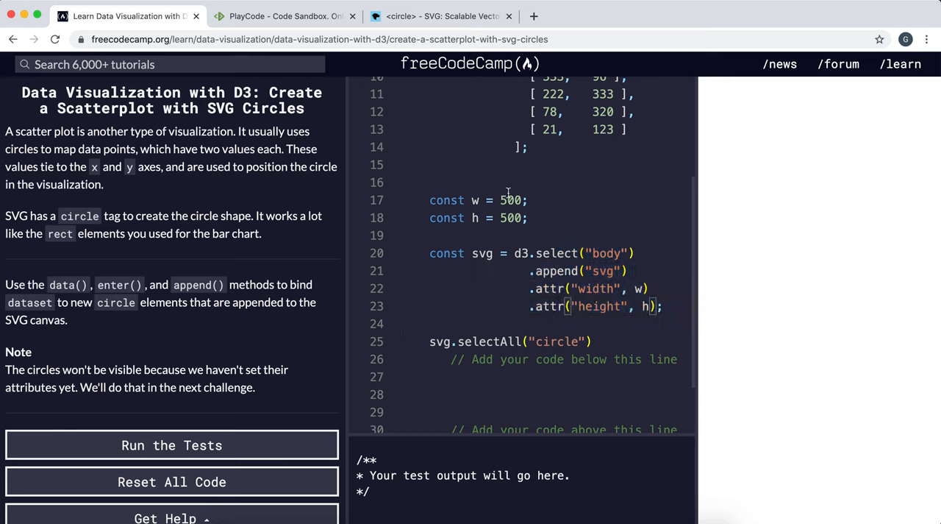
scroll("down", 3)
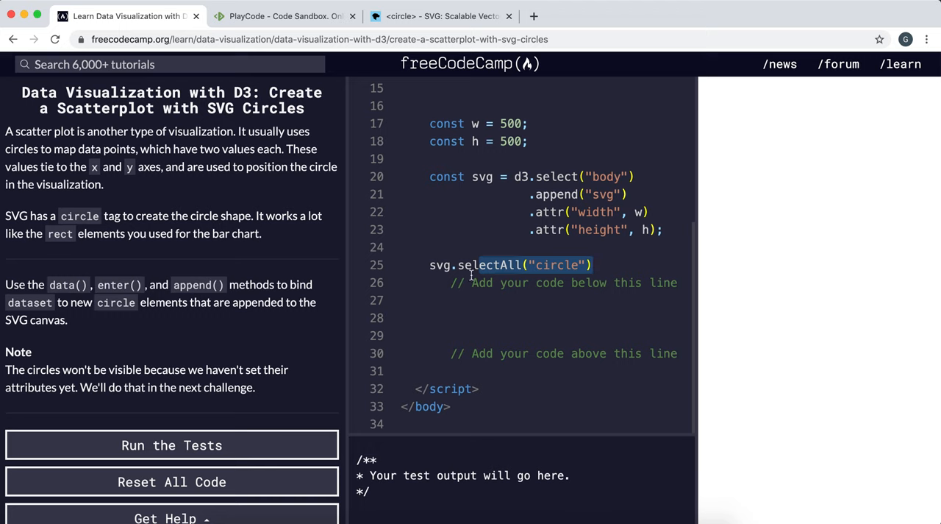
mouse_move(806, 256)
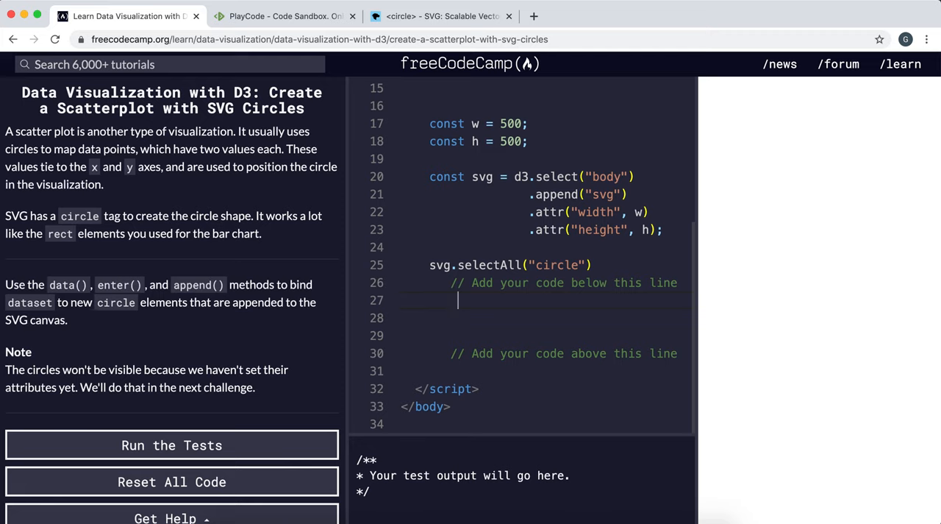
type(".d")
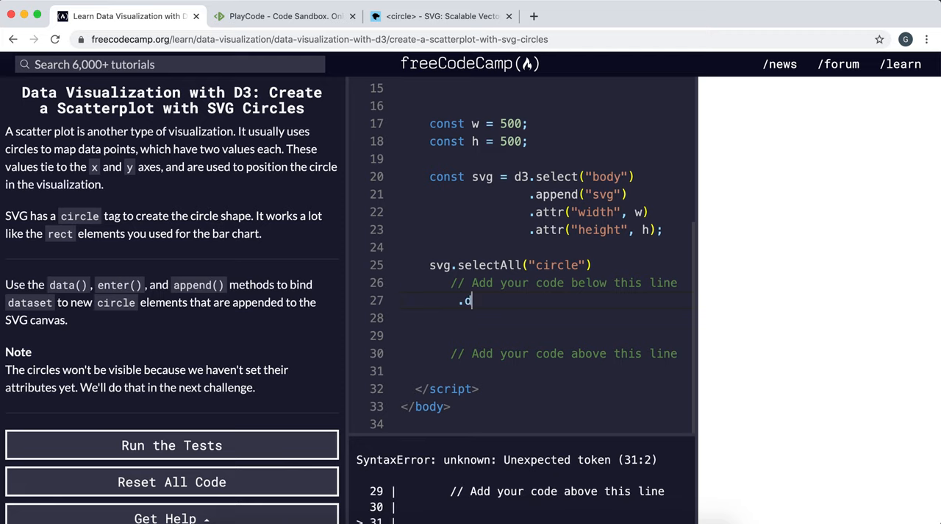
type("ata()")
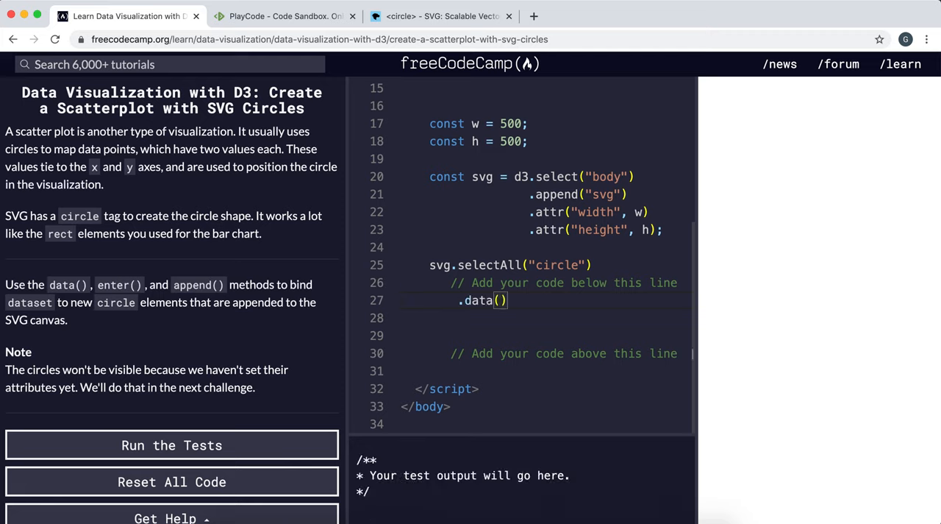
scroll("up", 3)
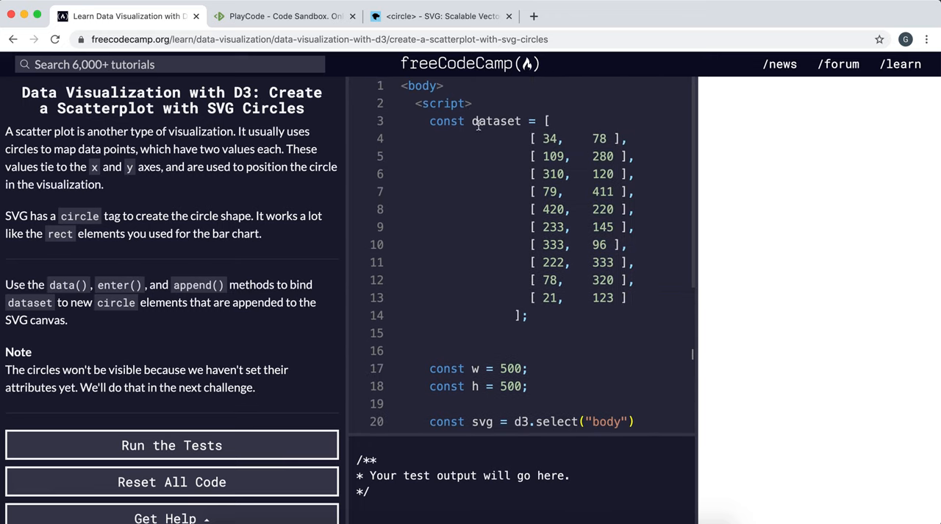
scroll("down", 3)
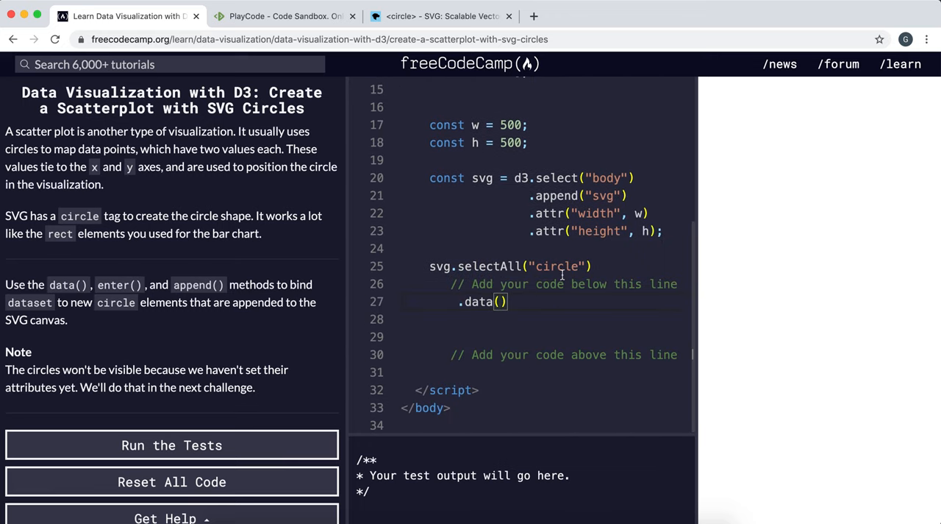
type("dataset")
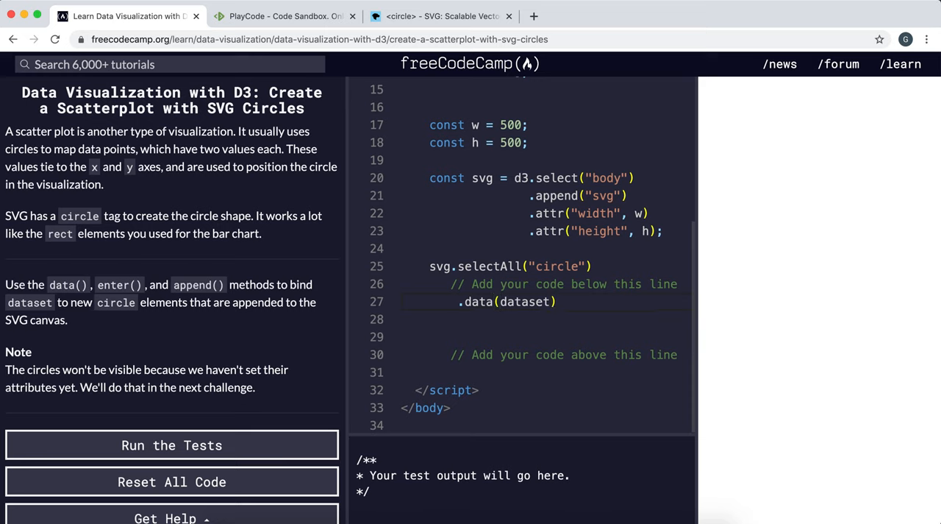
Add .enter() and .append('circle') so a circle is created for each data point
type(".enter()")
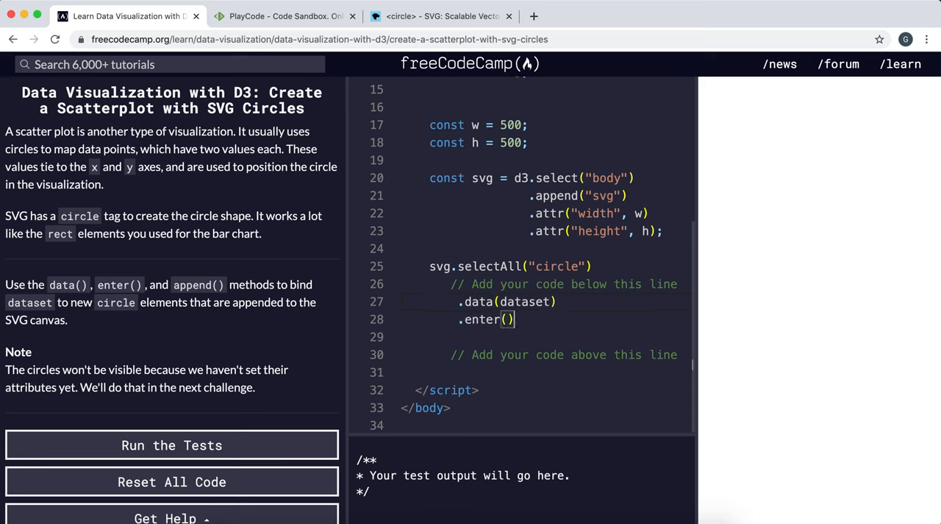
scroll("up", 3)
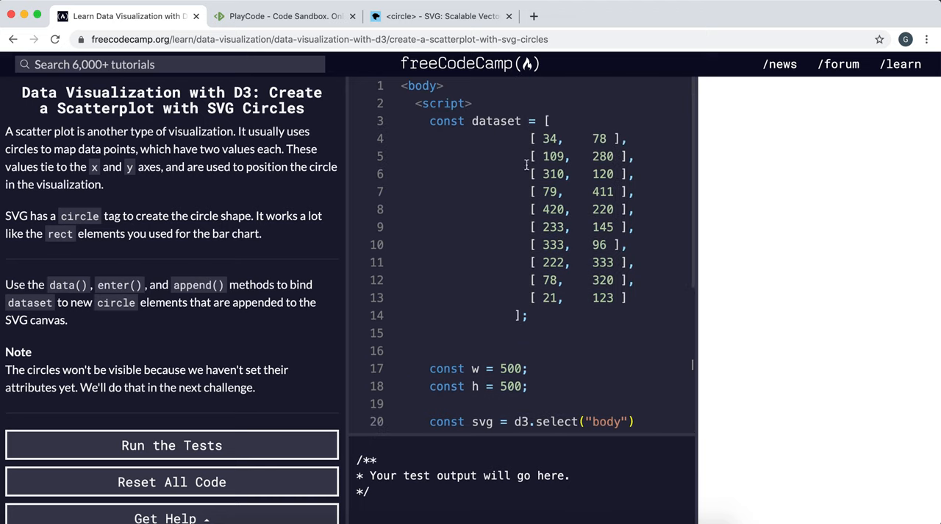
scroll("down", 3)
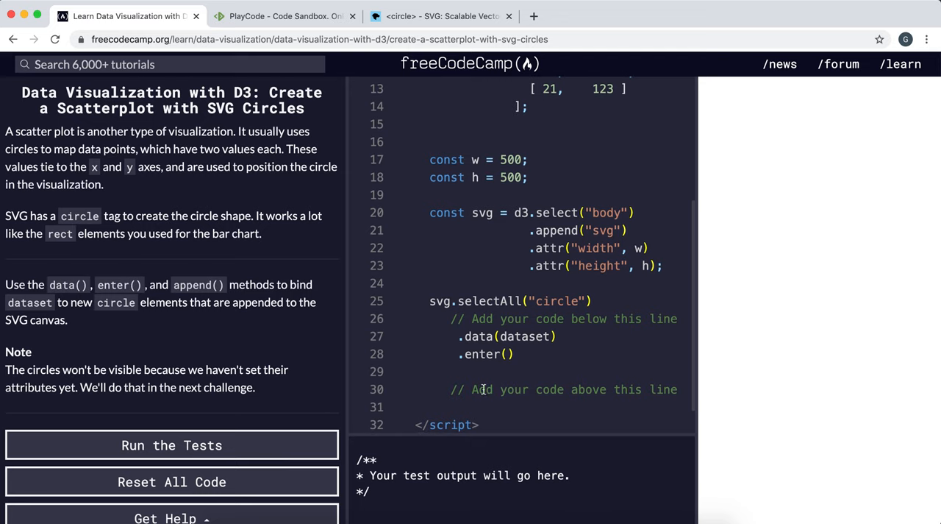
left_click(429, 371)
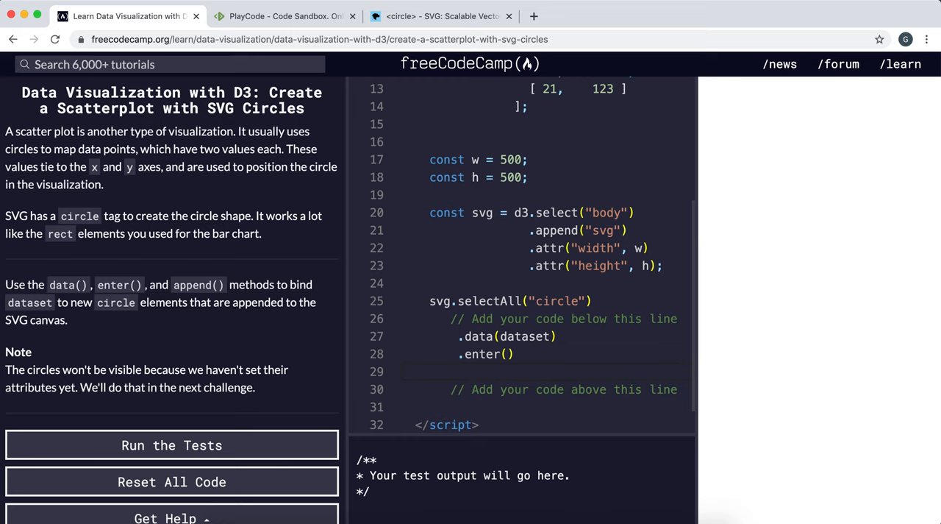
type(".append")
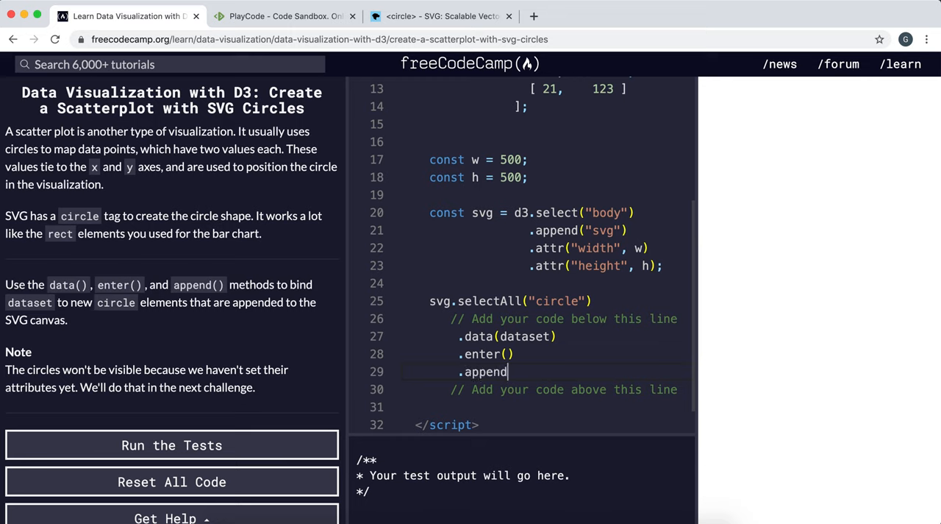
type("('c')")
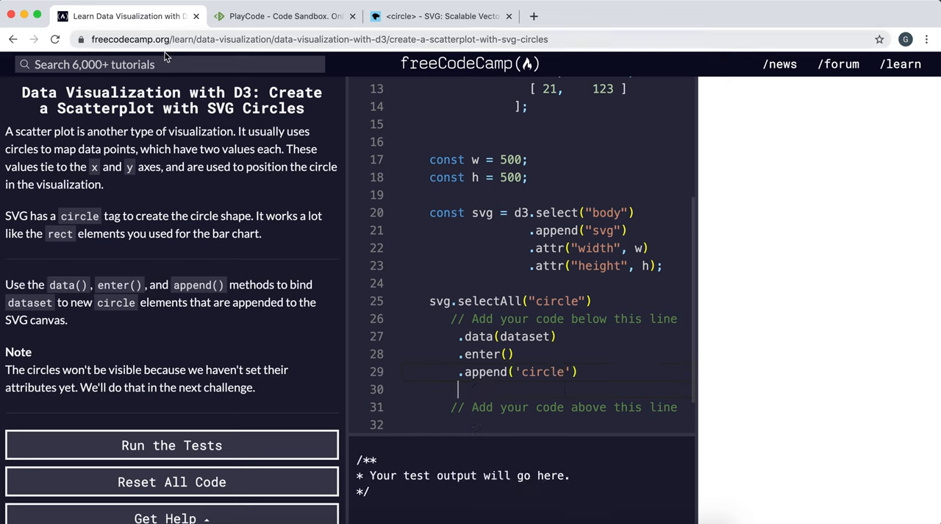
Add .attr('cx', (item) => { item[0] }) to the circle chain
type(".")
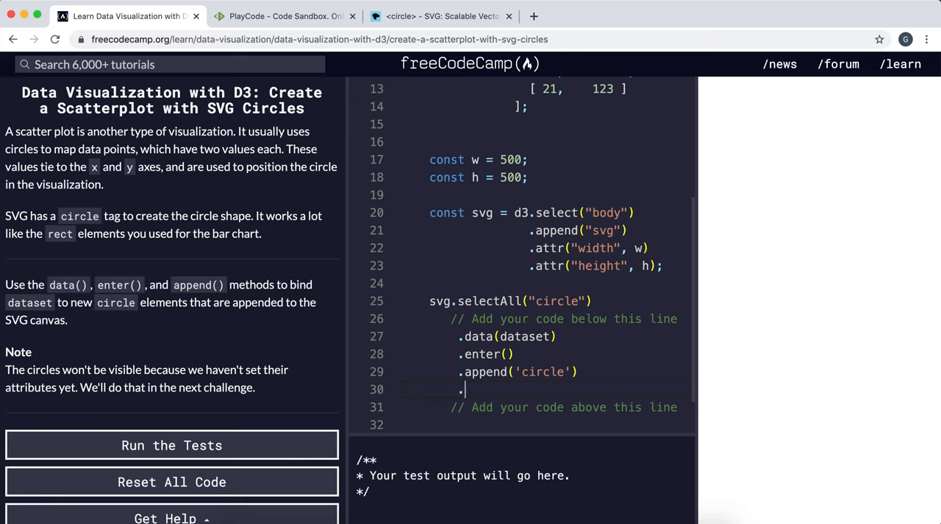
type("attr")
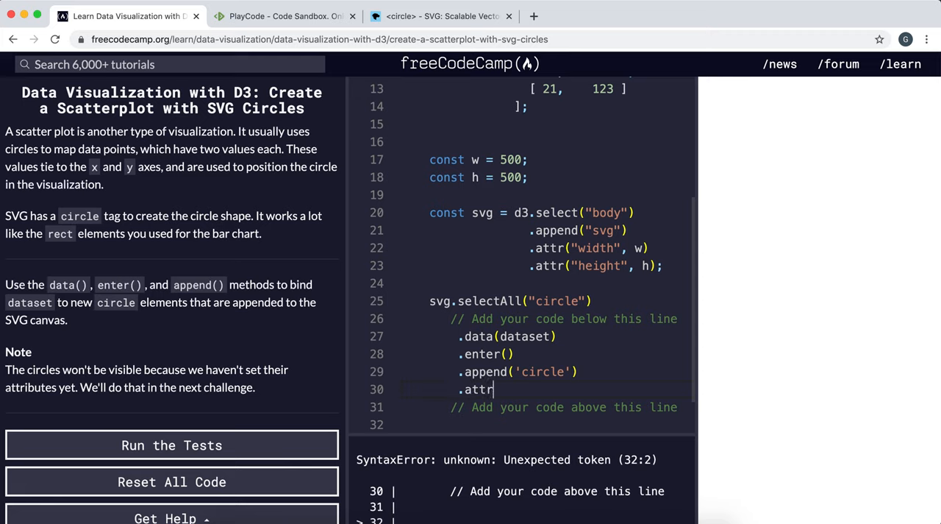
type("()")
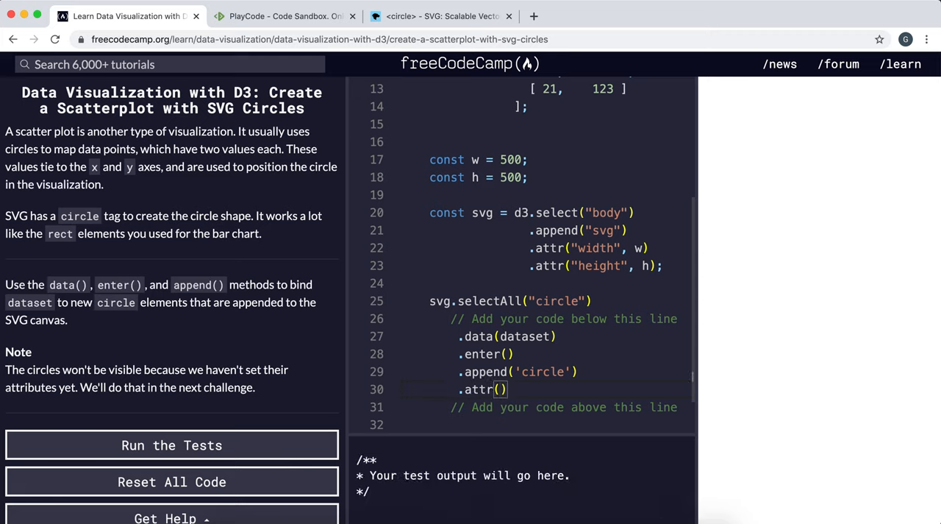
type("'c'")
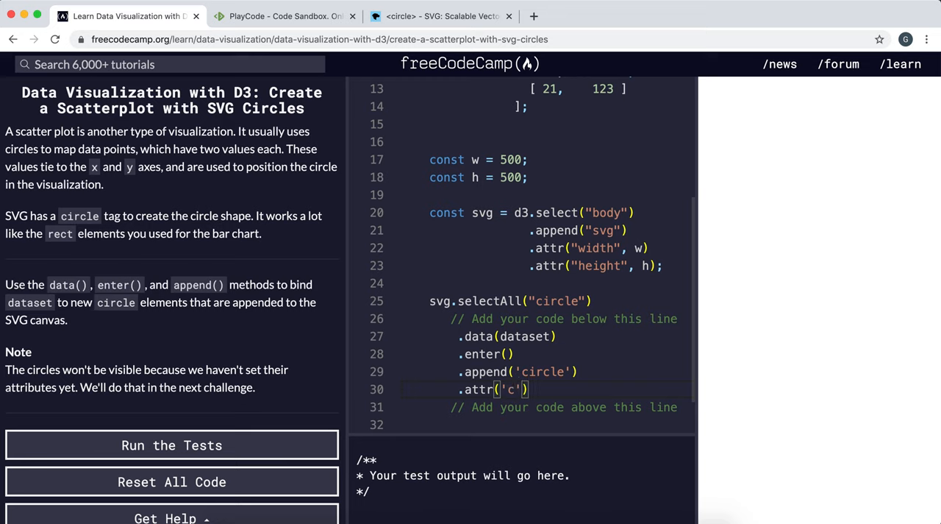
type("x',")
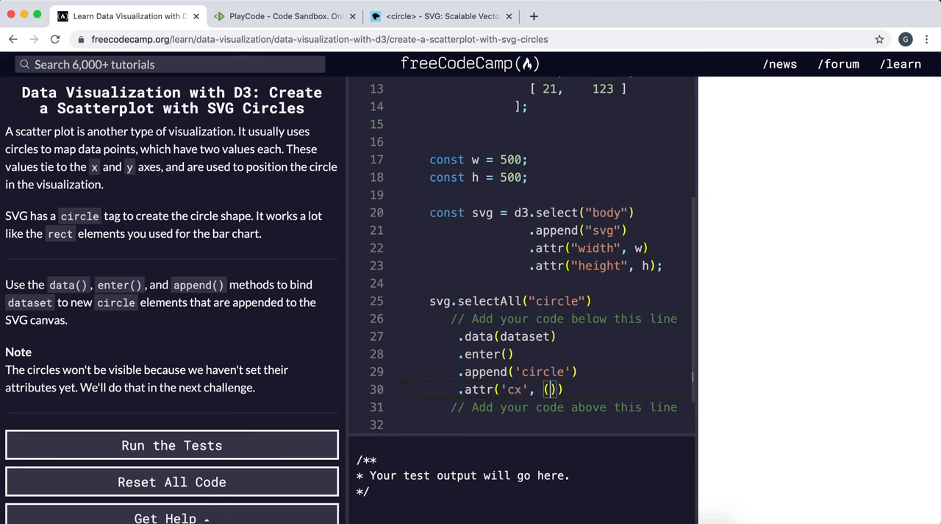
type("(item) => {")
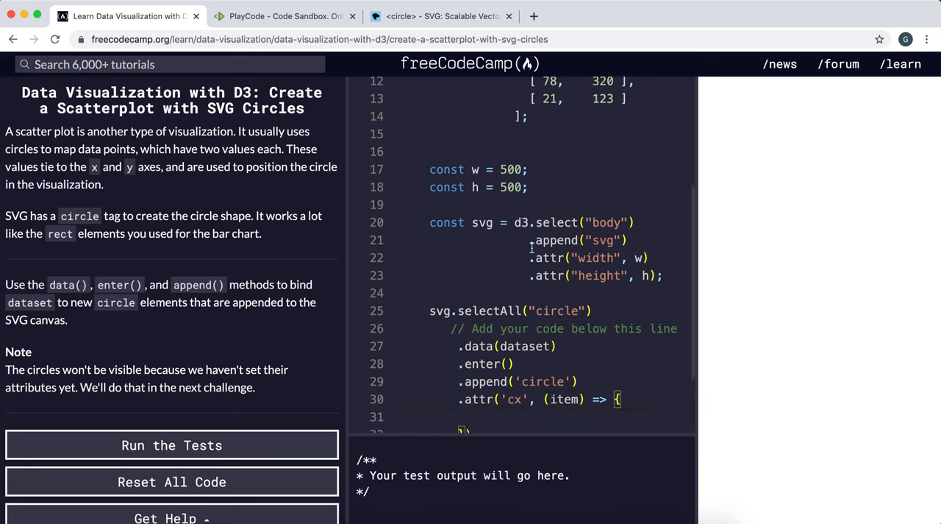
scroll("up", 3)
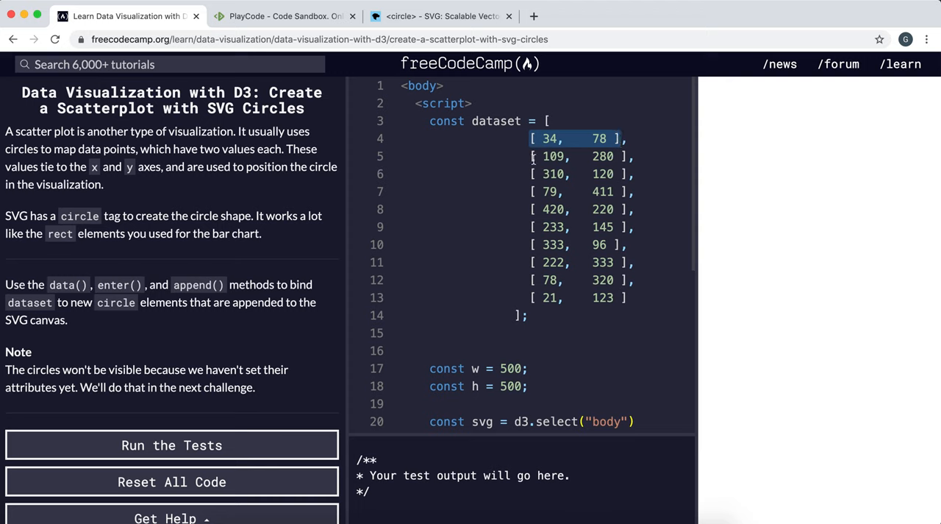
scroll("down", 3)
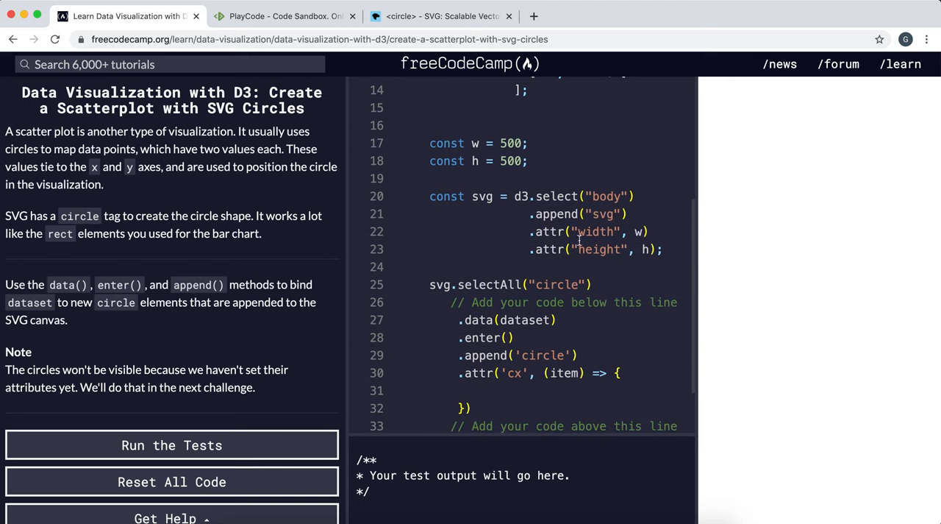
scroll("up", 3)
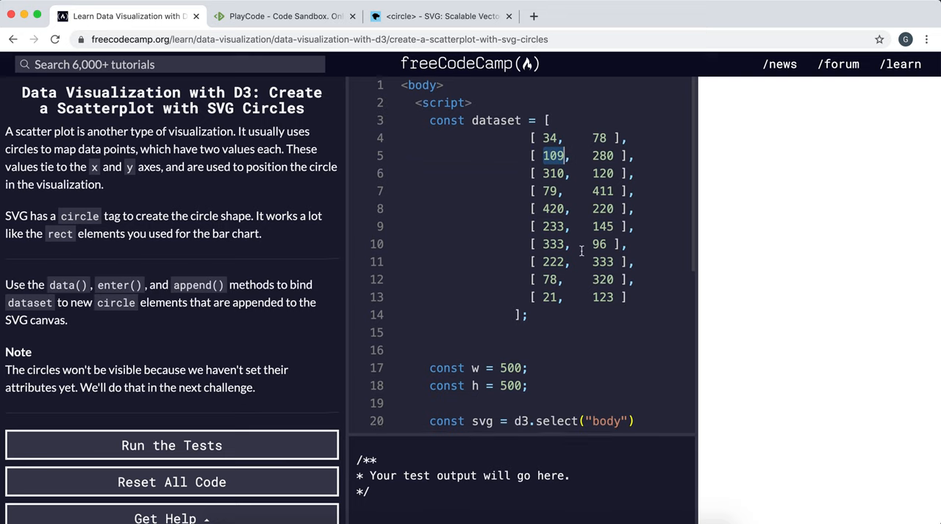
scroll("down", 3)
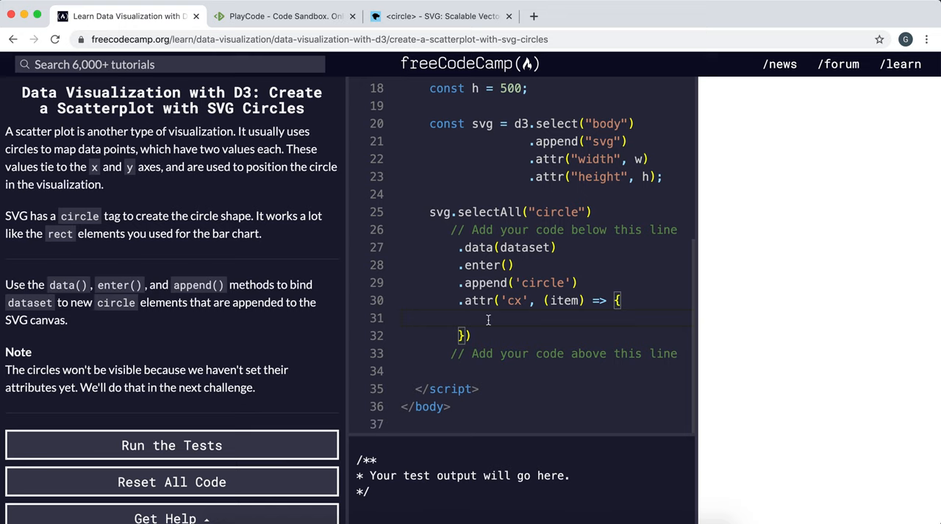
type("item[0]")
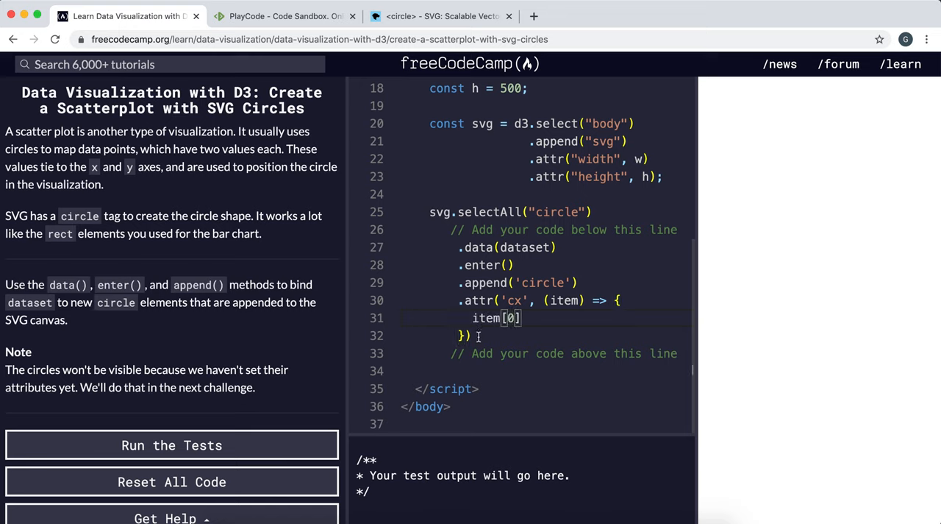
key("enter")
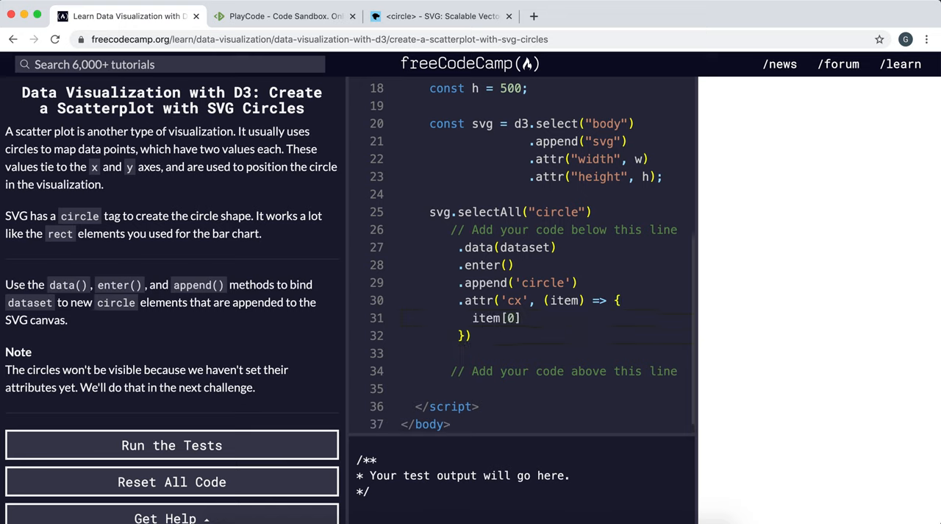
Add .attr('cy', (item) => { item[1] }) to the circle chain
type(".")
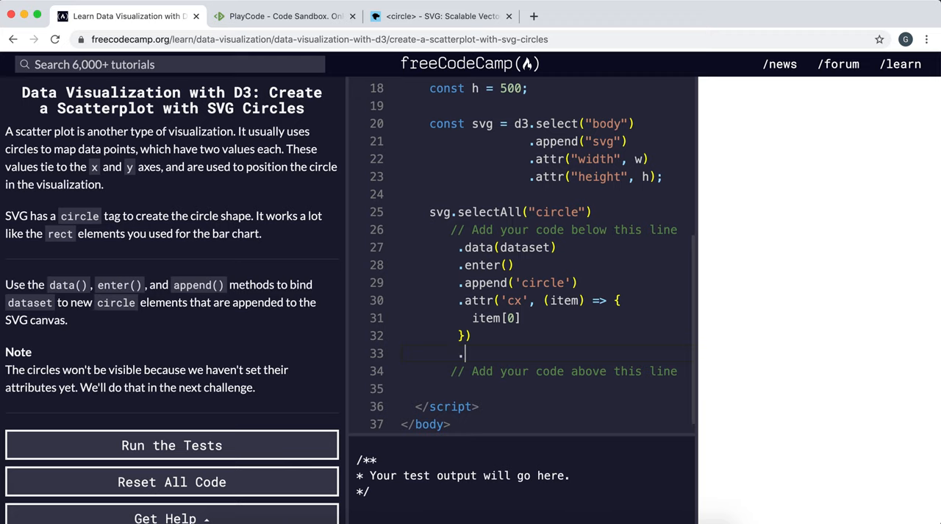
type("attr('")
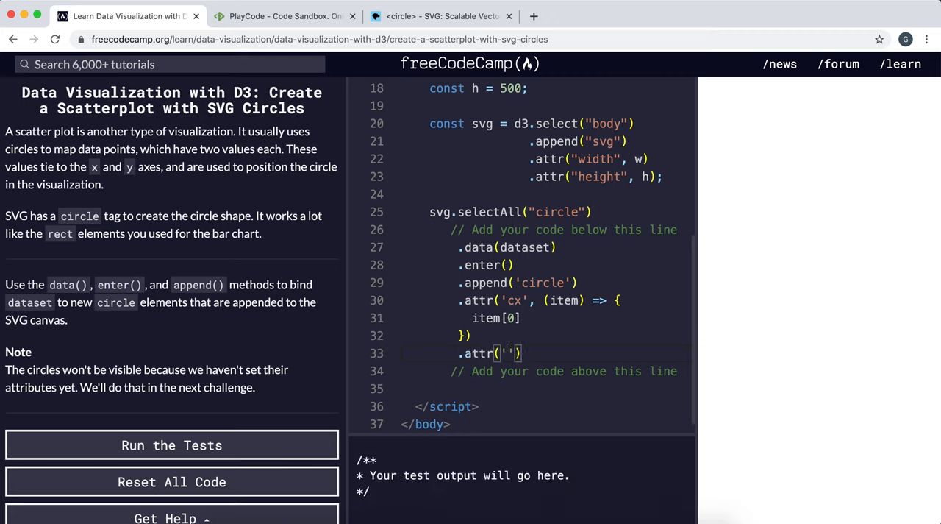
left_click(285, 16)
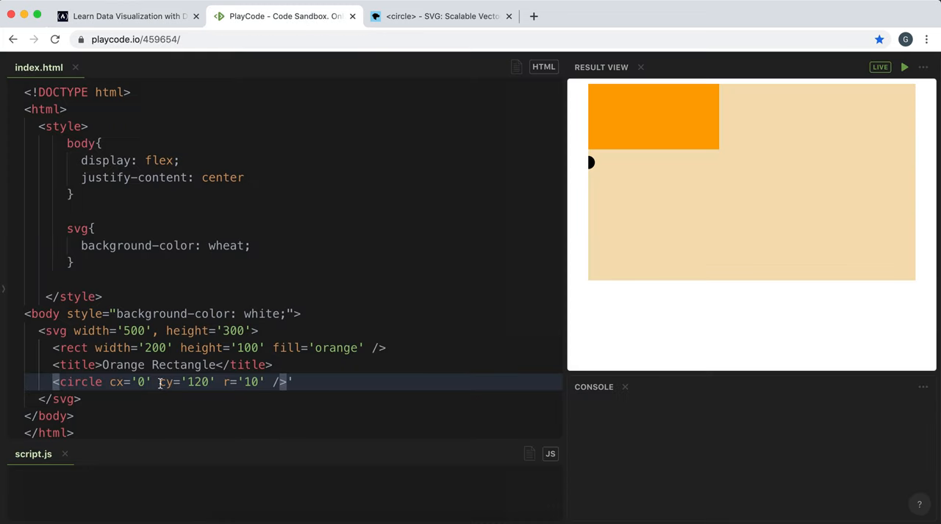
left_click(125, 17)
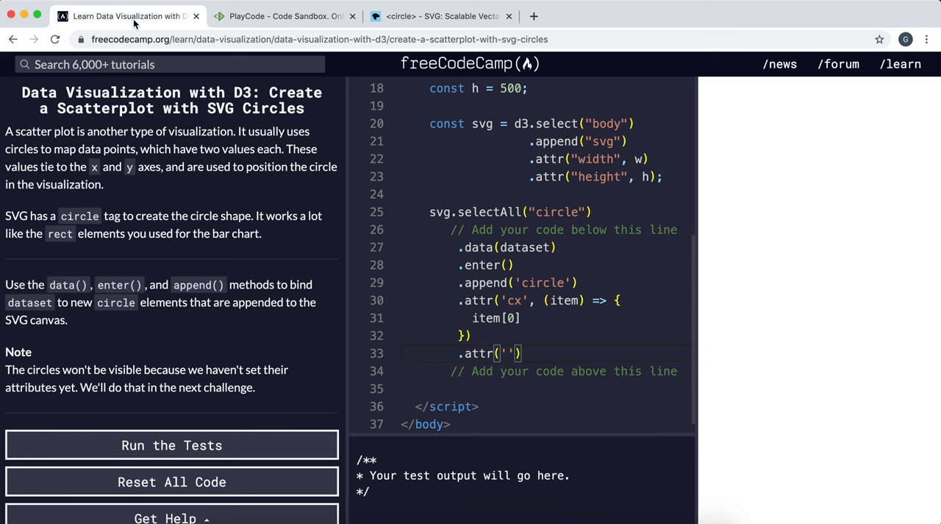
type("cy")
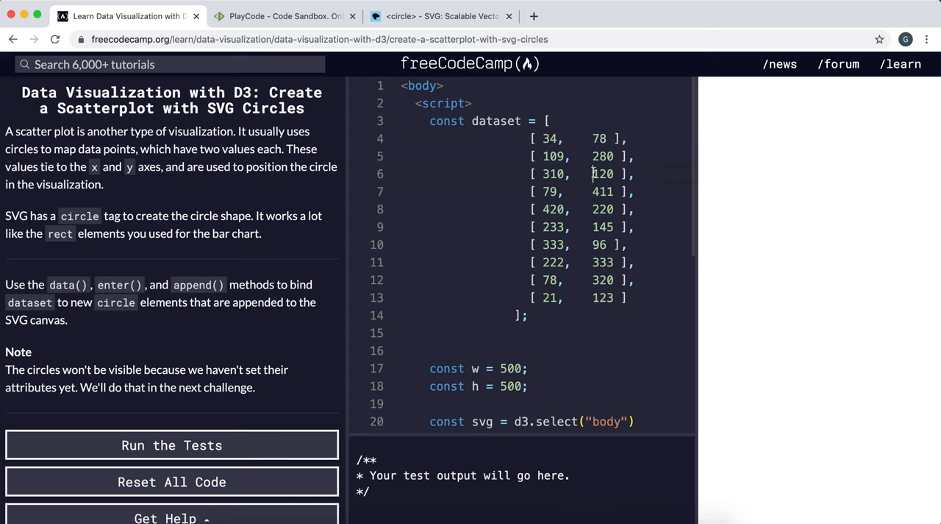
scroll("down", 3)
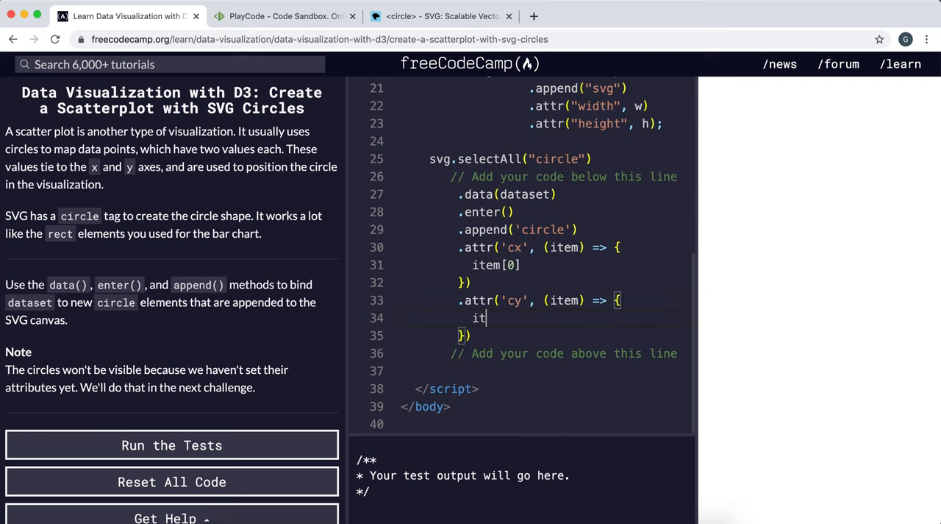
type("em[1]")
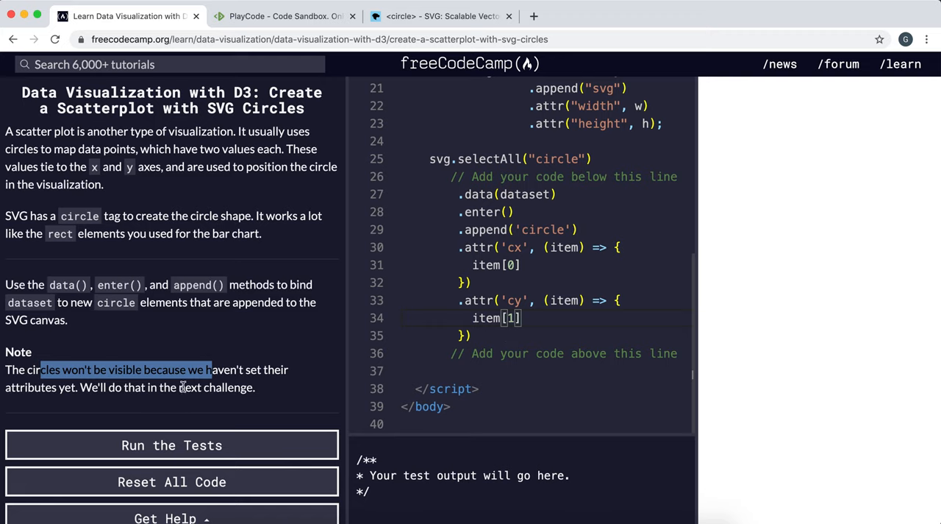
mouse_move(495, 371)
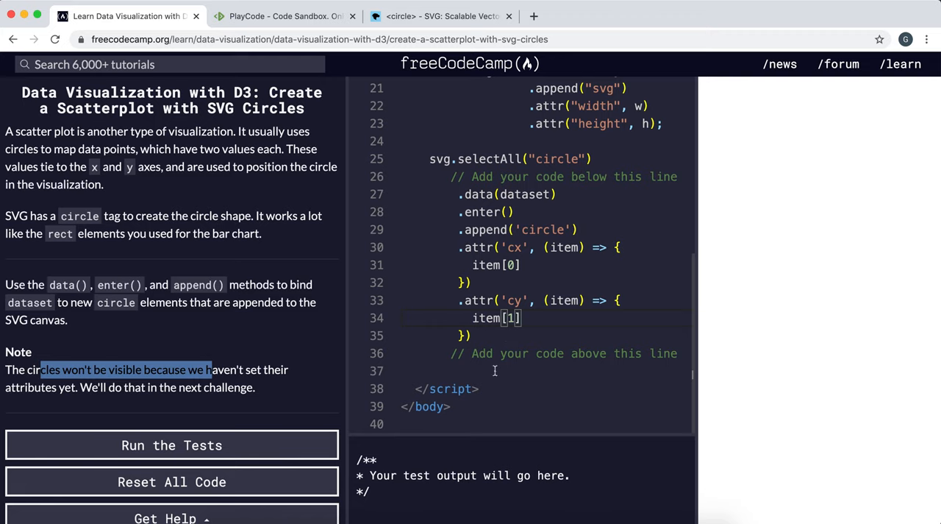